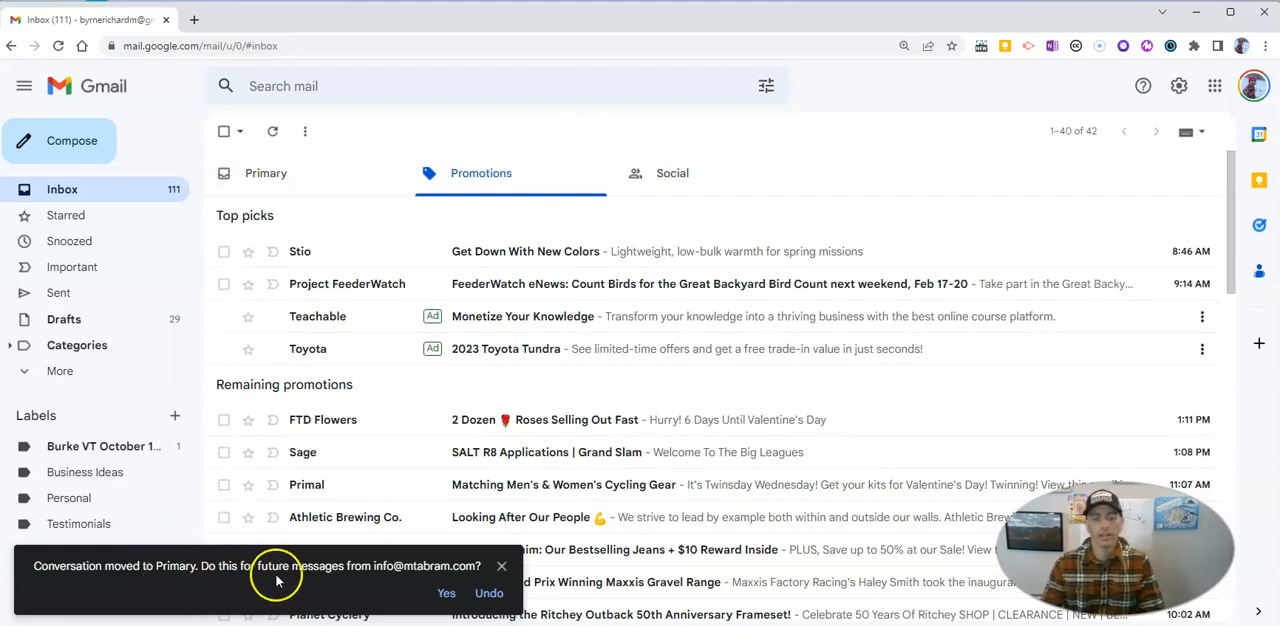
mouse_move(390, 580)
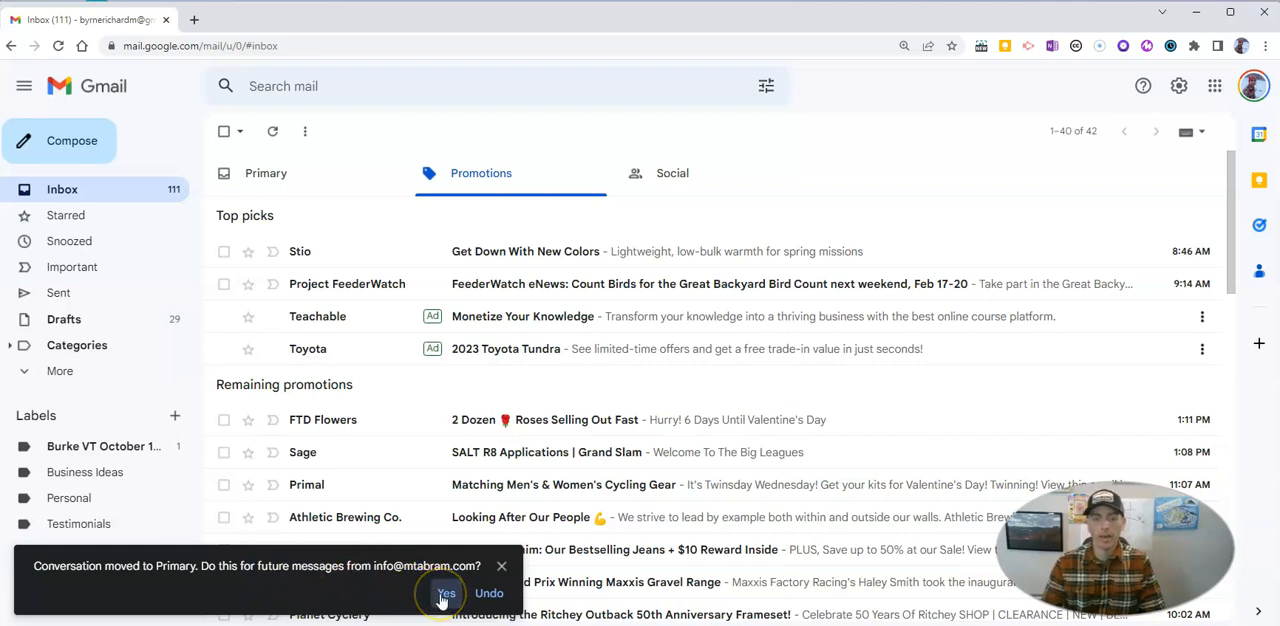
Step: Confirm Yes so future messages from this sender go to Primary too
click(620, 581)
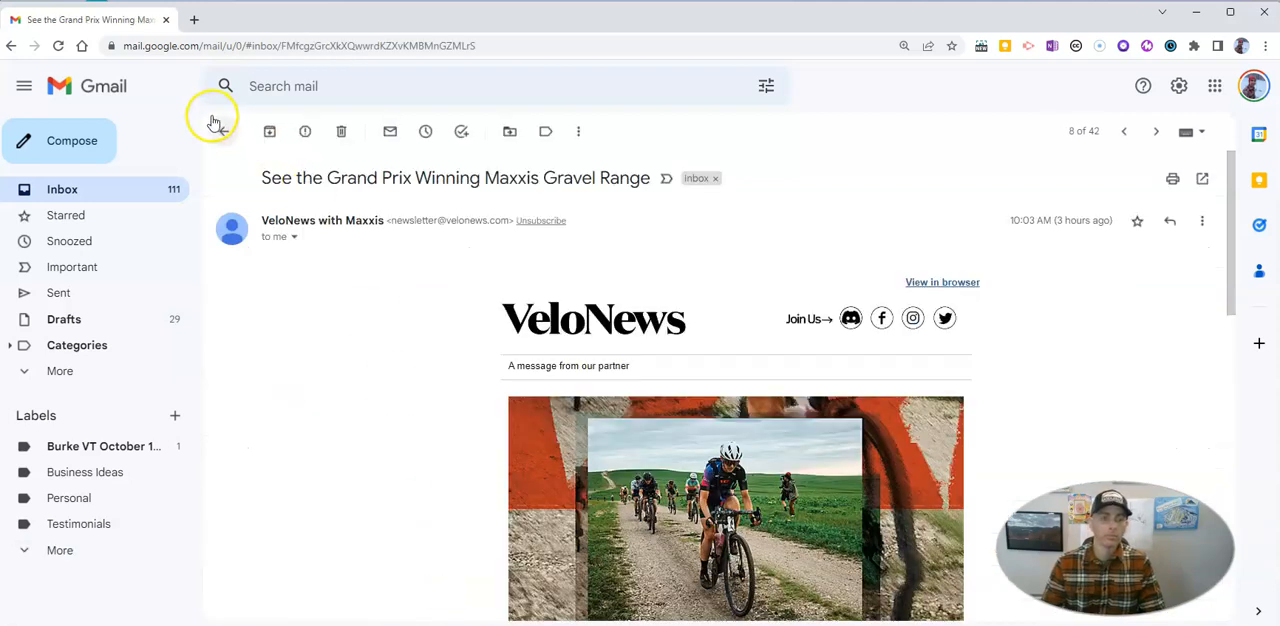